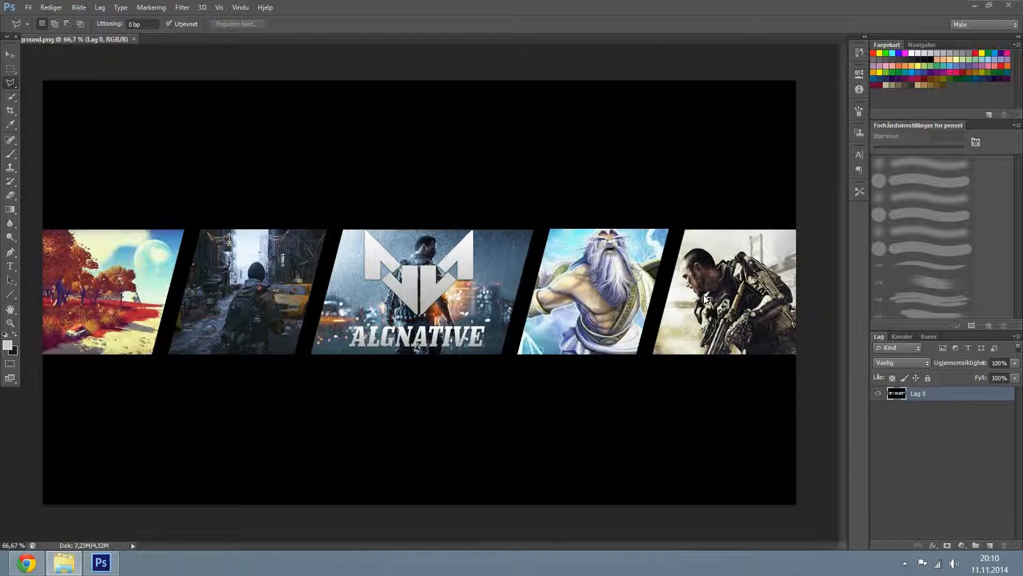
mouse_move(848, 516)
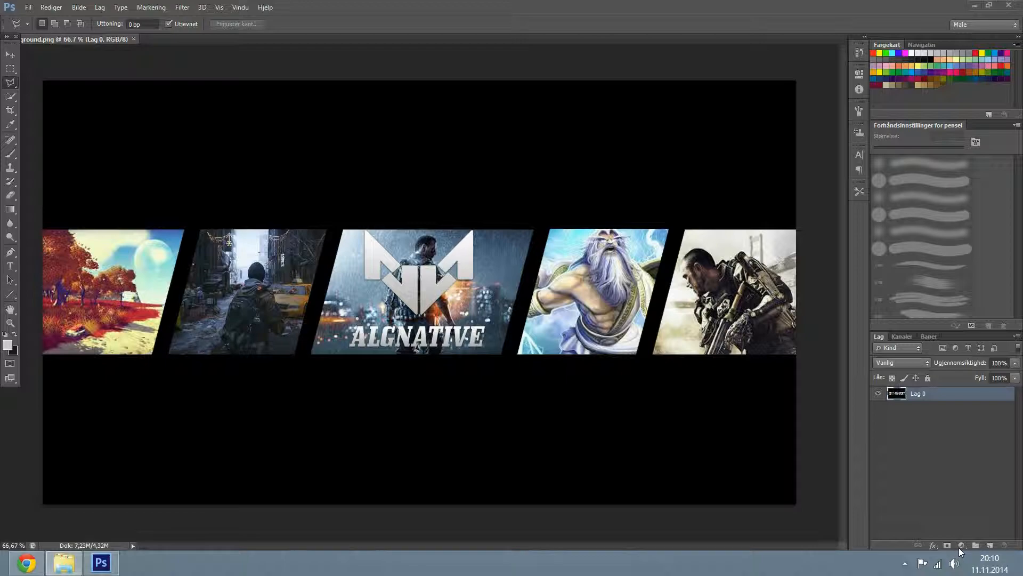
Add a Posterize (Reduser toner) adjustment layer above the banner's base layer
click(961, 546)
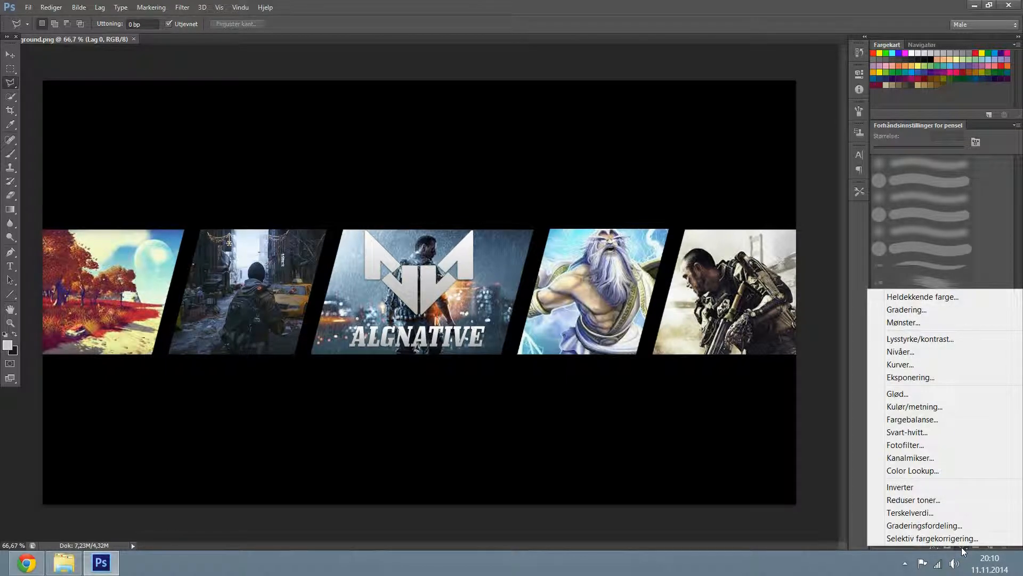
mouse_move(941, 510)
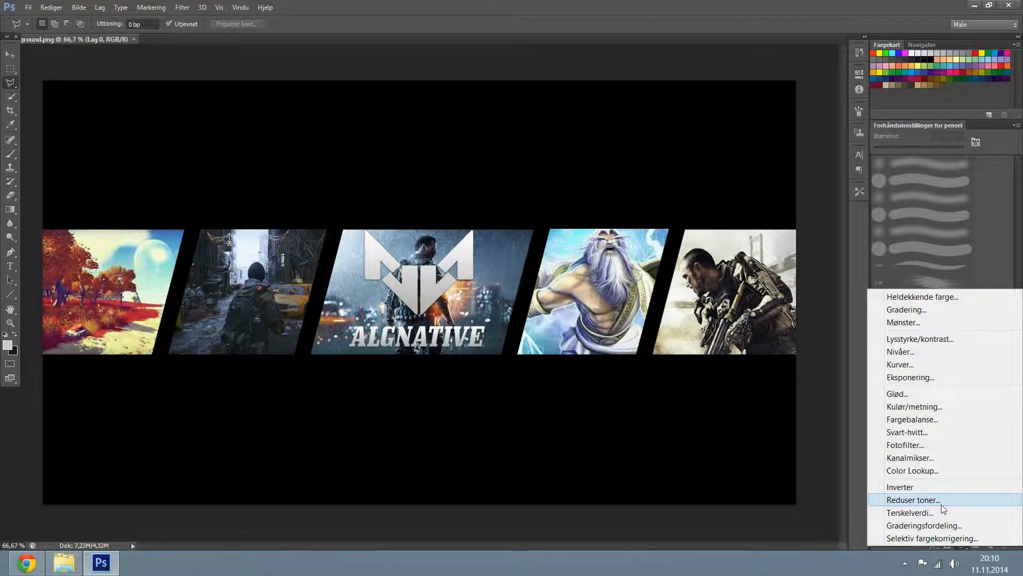
mouse_move(931, 537)
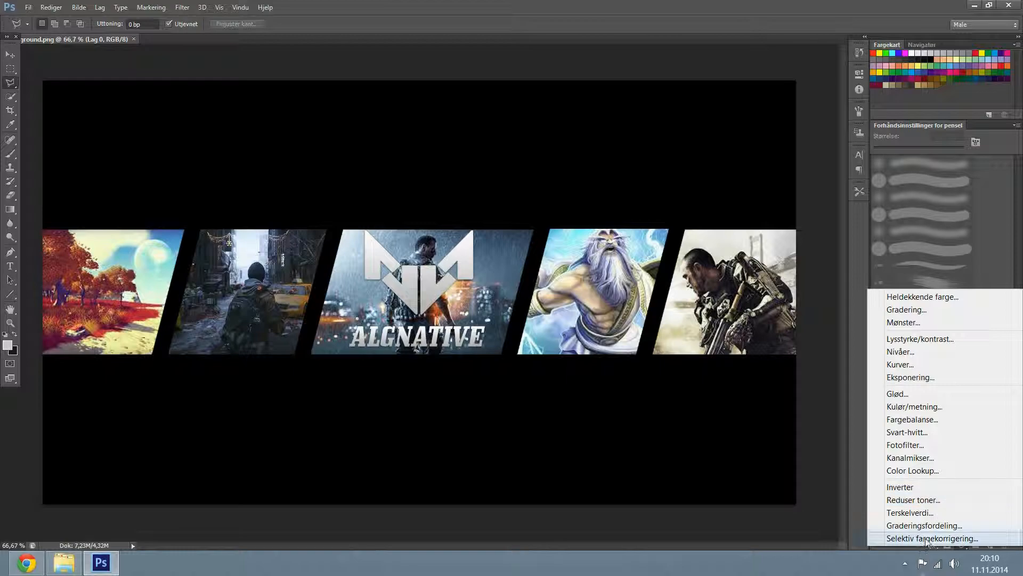
mouse_move(913, 499)
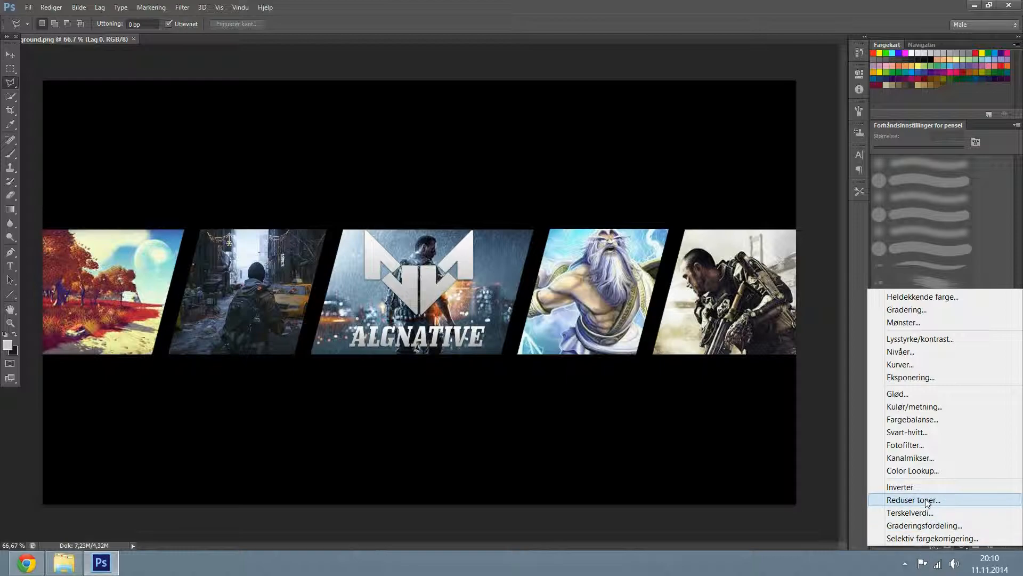
click(912, 498)
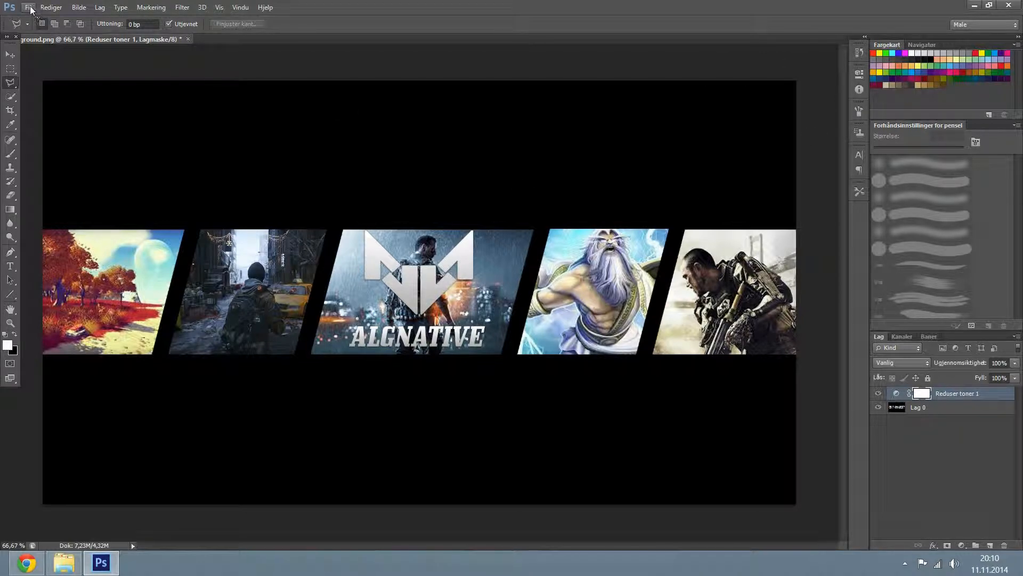
mouse_move(522, 255)
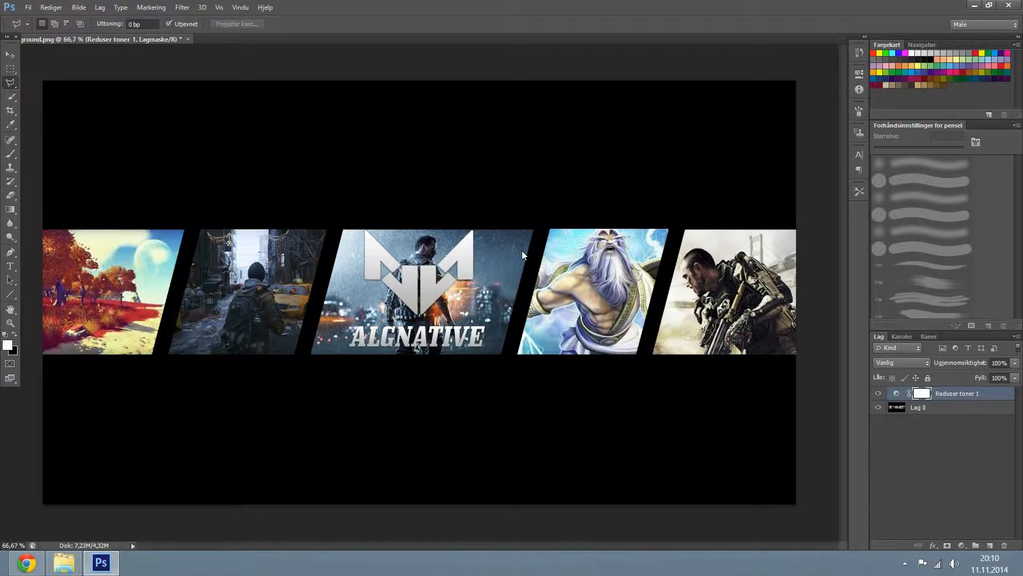
Save a PNG copy of the posterized banner as 'background 1.png' in the Native folder
click(556, 350)
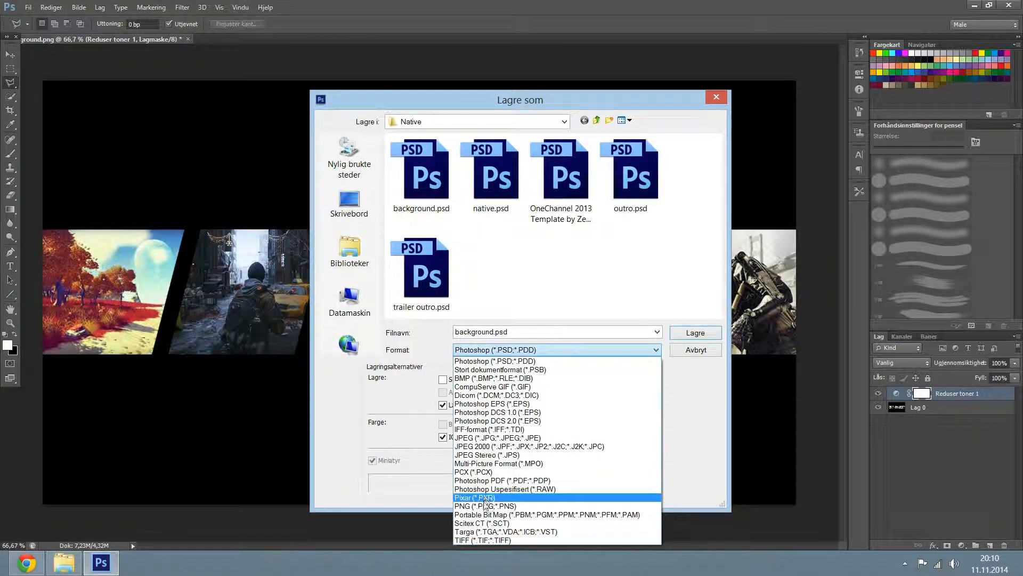
click(486, 505)
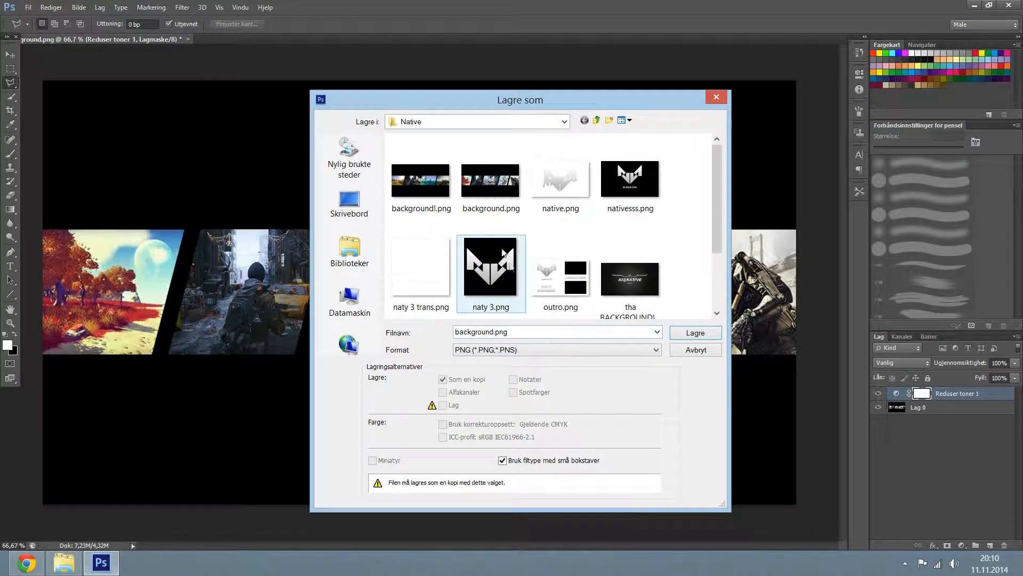
click(490, 179)
text( 1)
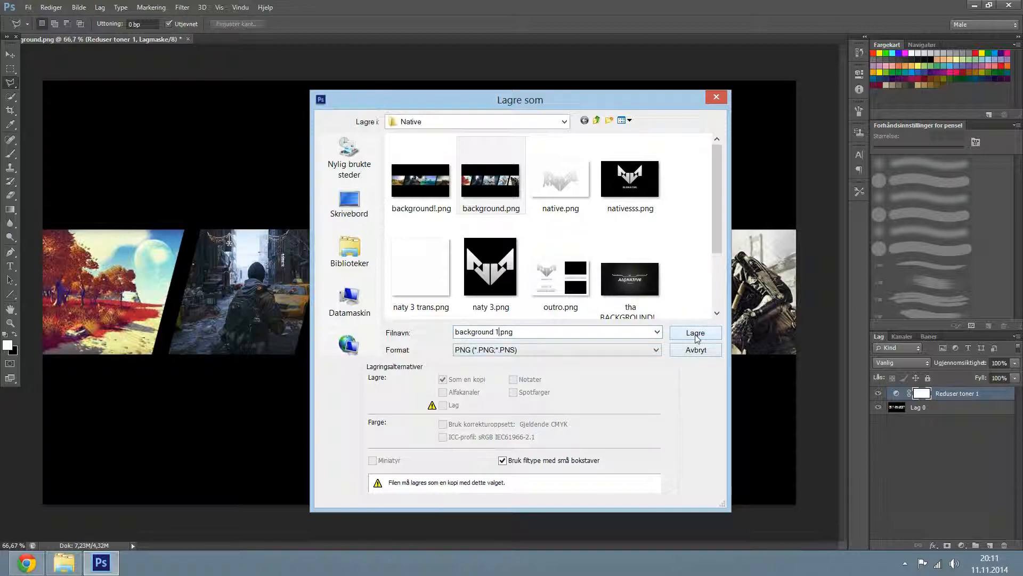
click(694, 334)
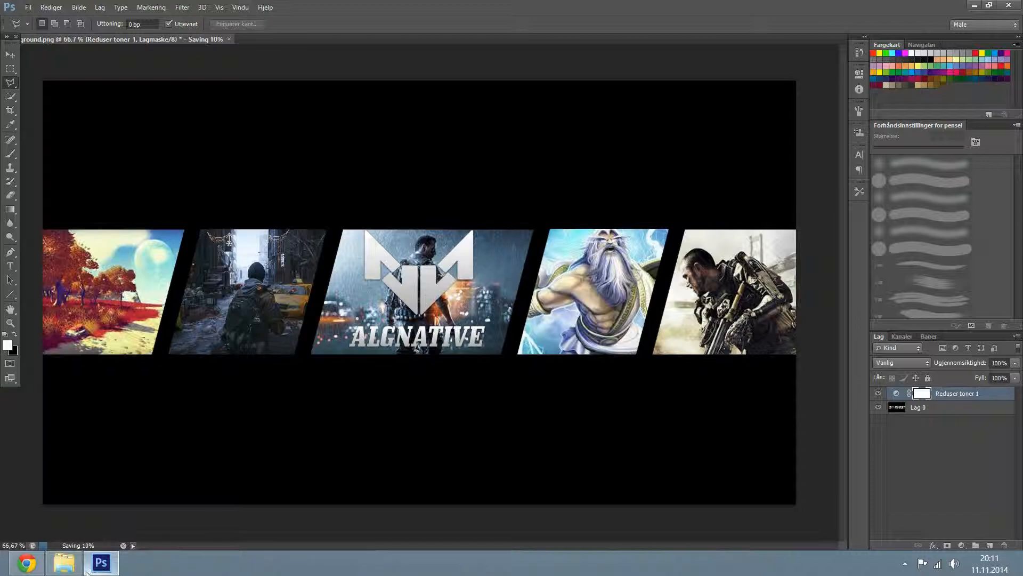
mouse_move(100, 562)
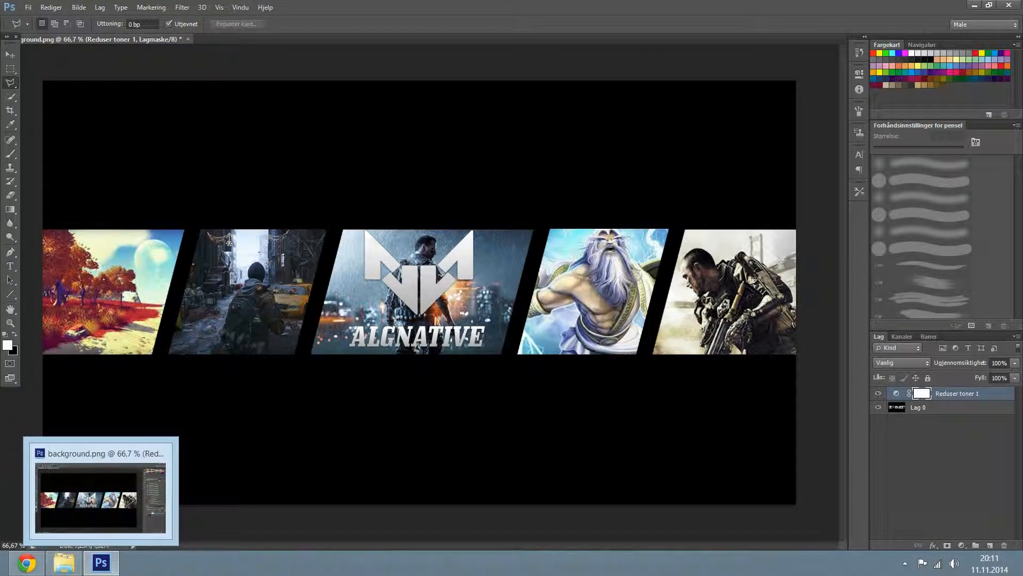
click(63, 563)
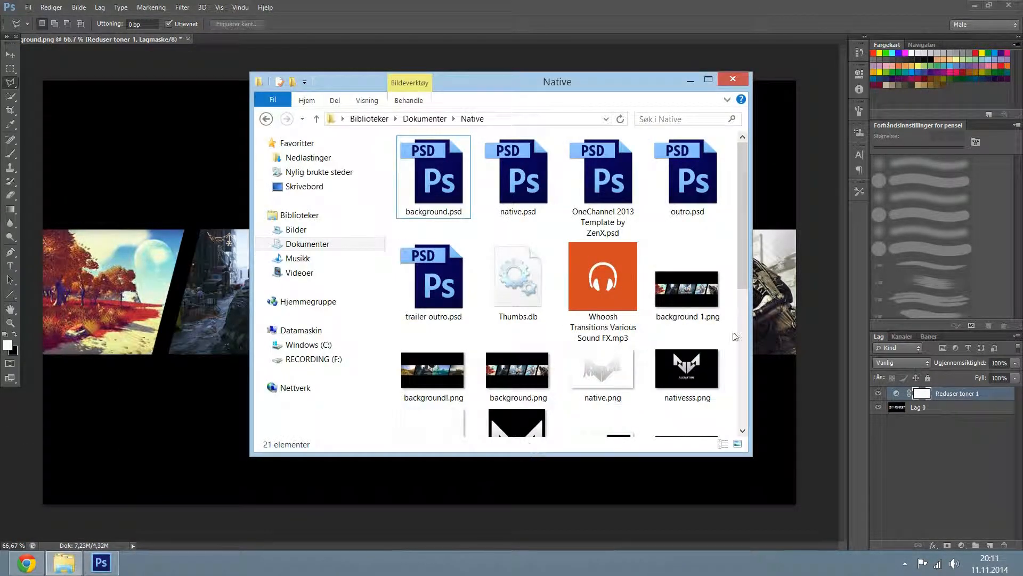
click(686, 286)
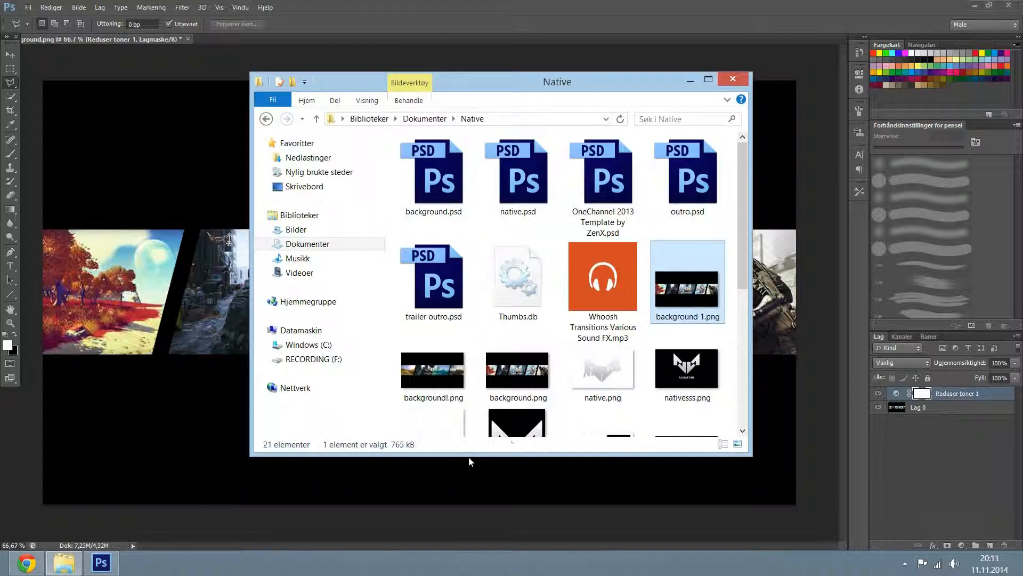
mouse_move(405, 452)
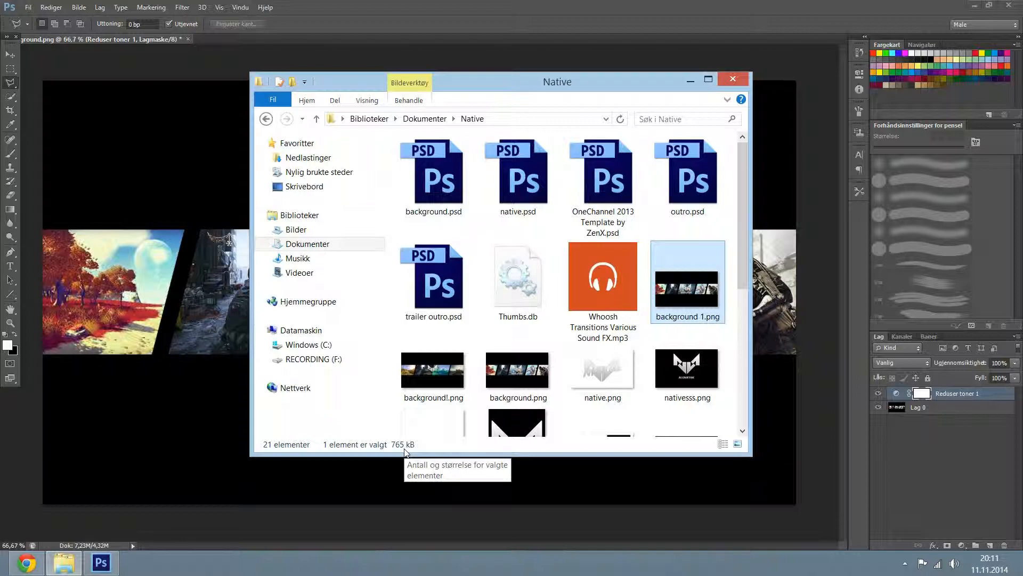
click(517, 368)
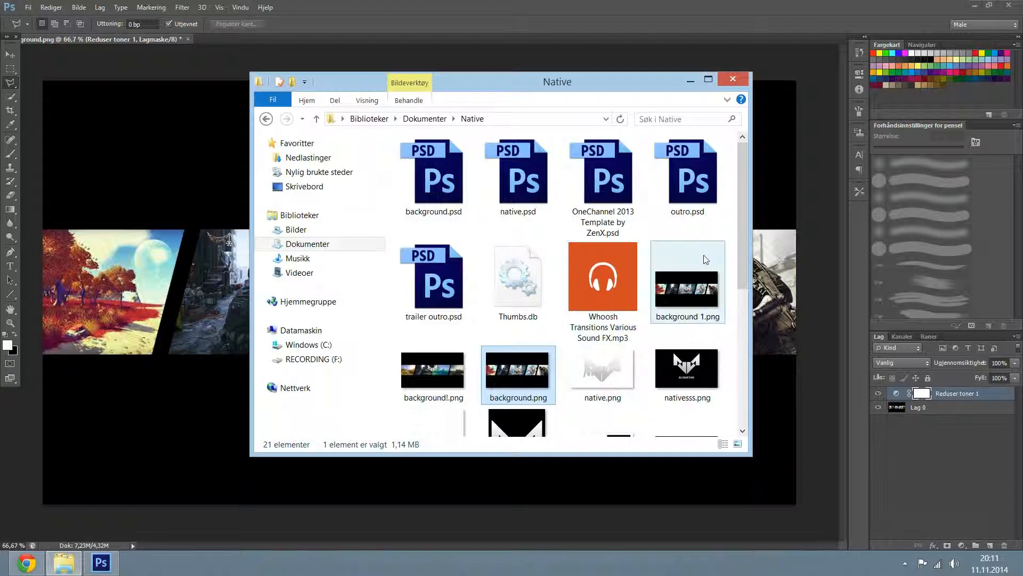
scroll(down, 3)
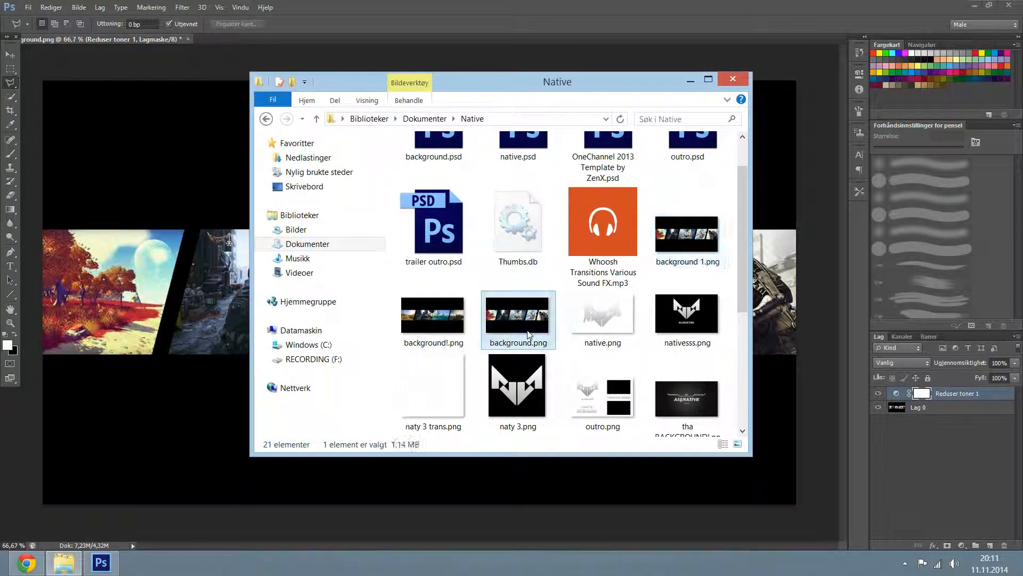
click(686, 234)
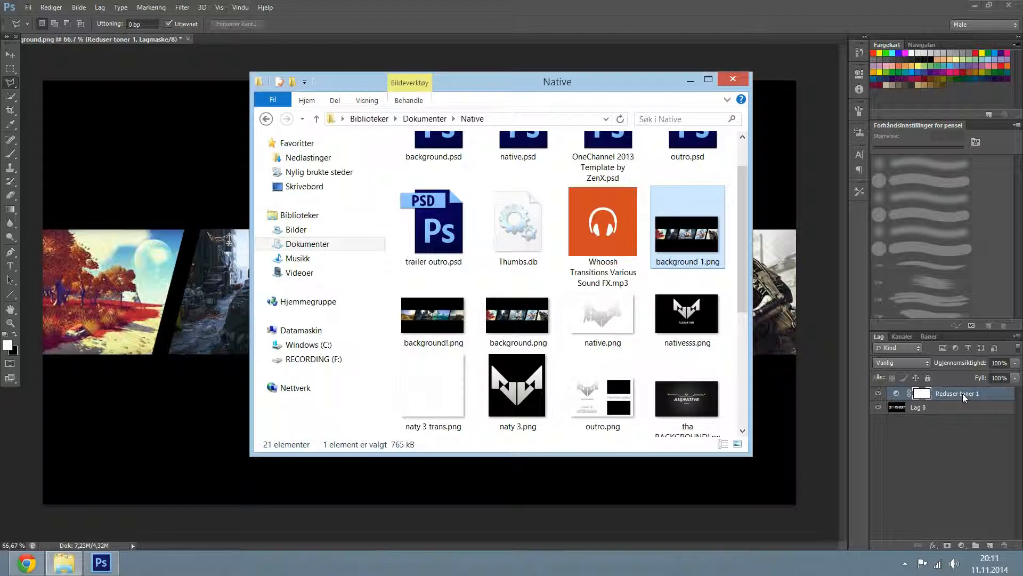
click(687, 391)
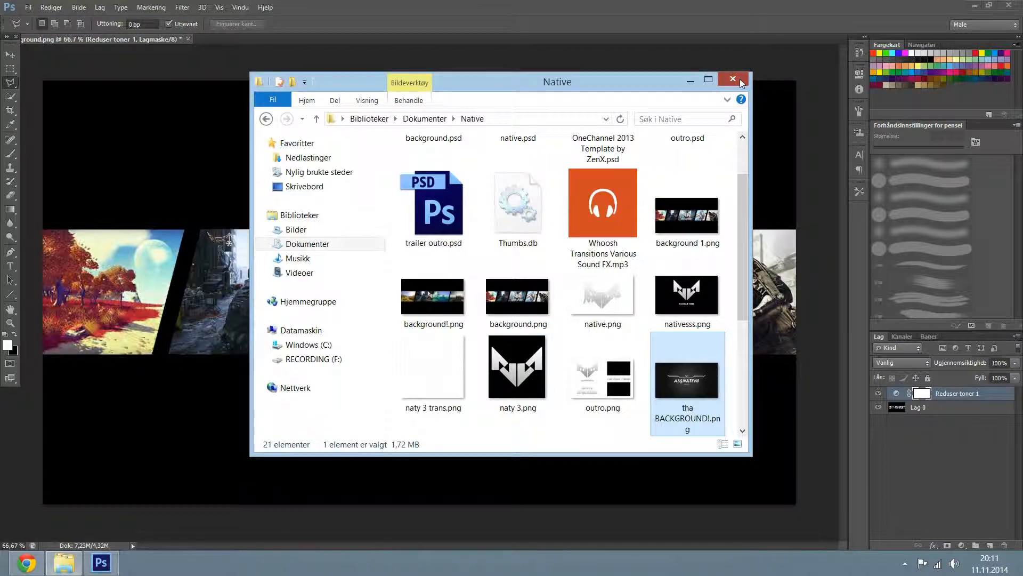
click(732, 79)
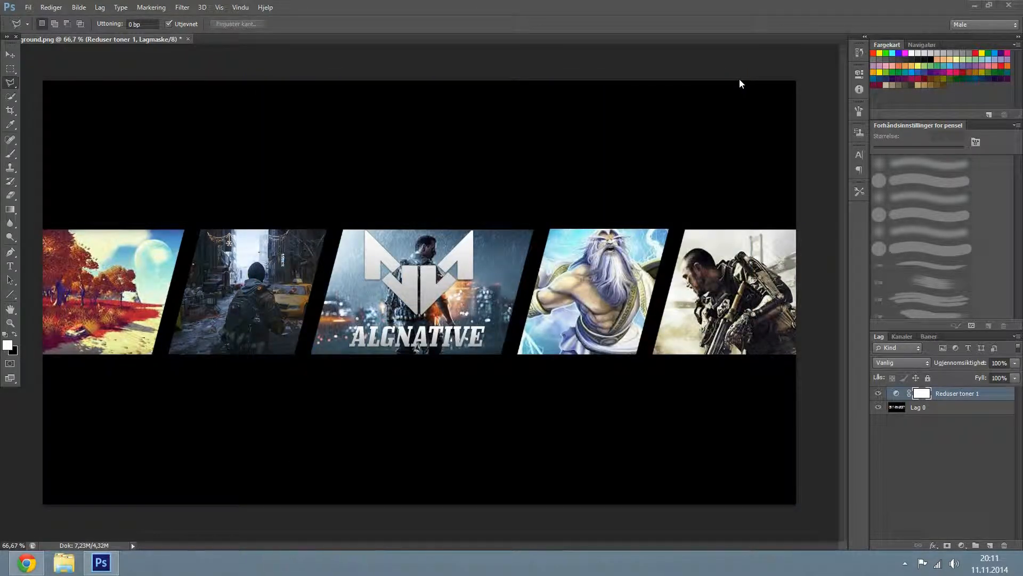